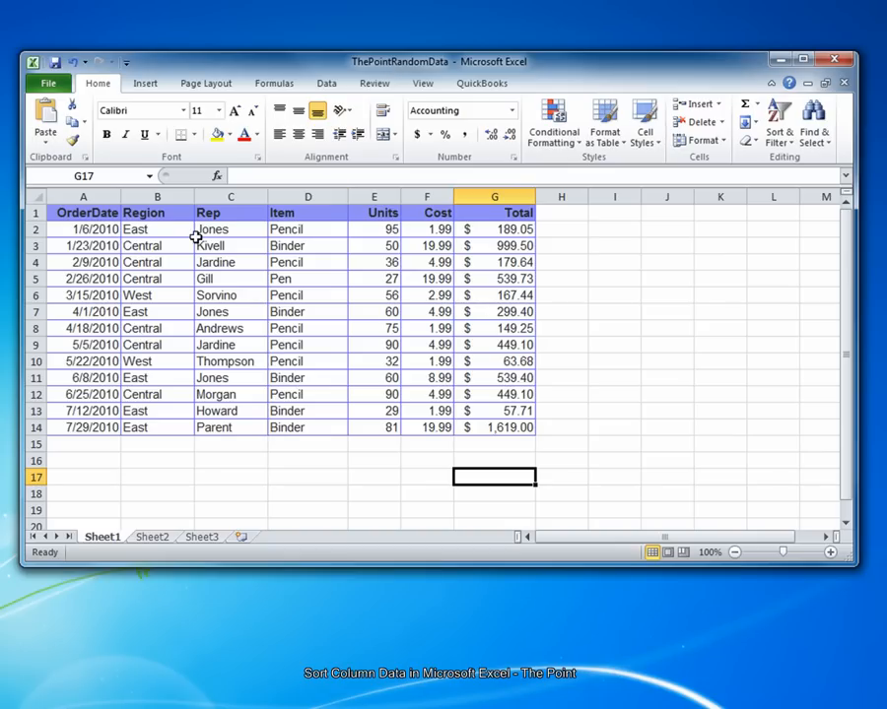
Select the OrderDate values in A2:A14
drag(84, 229, 84, 245)
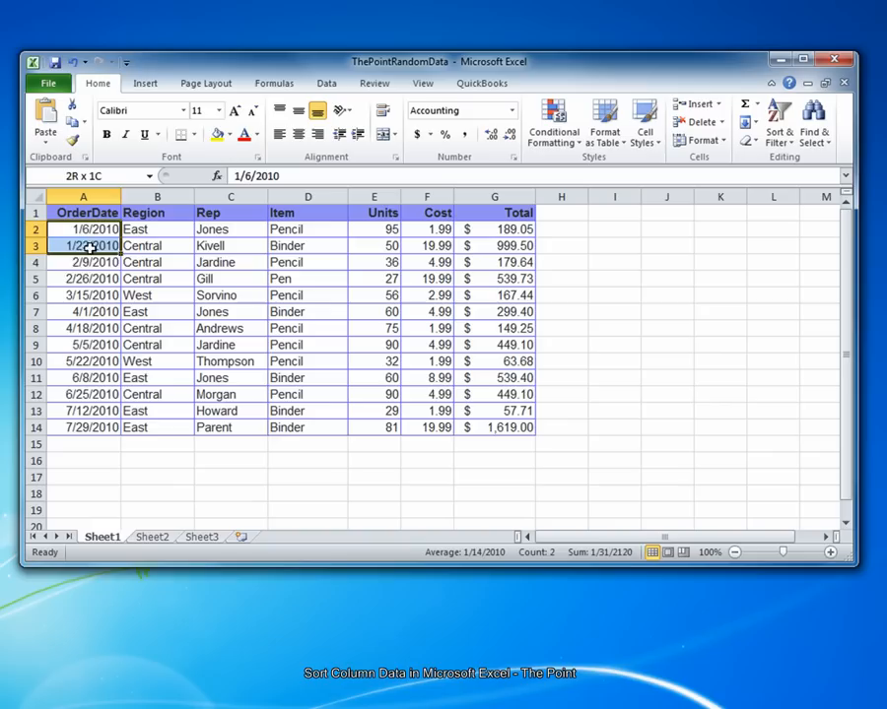
drag(84, 245, 83, 345)
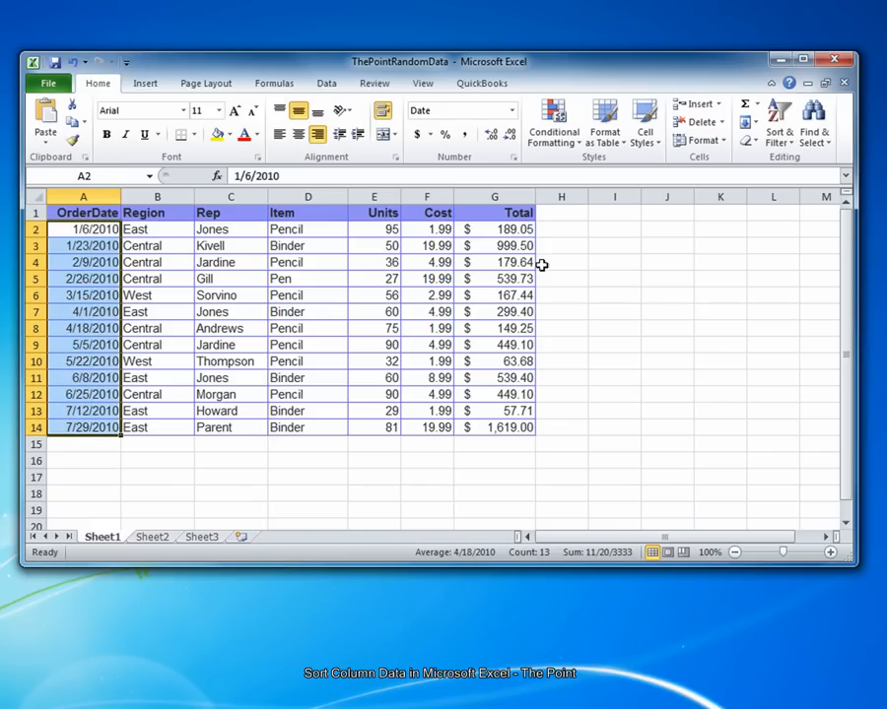
mouse_move(778, 123)
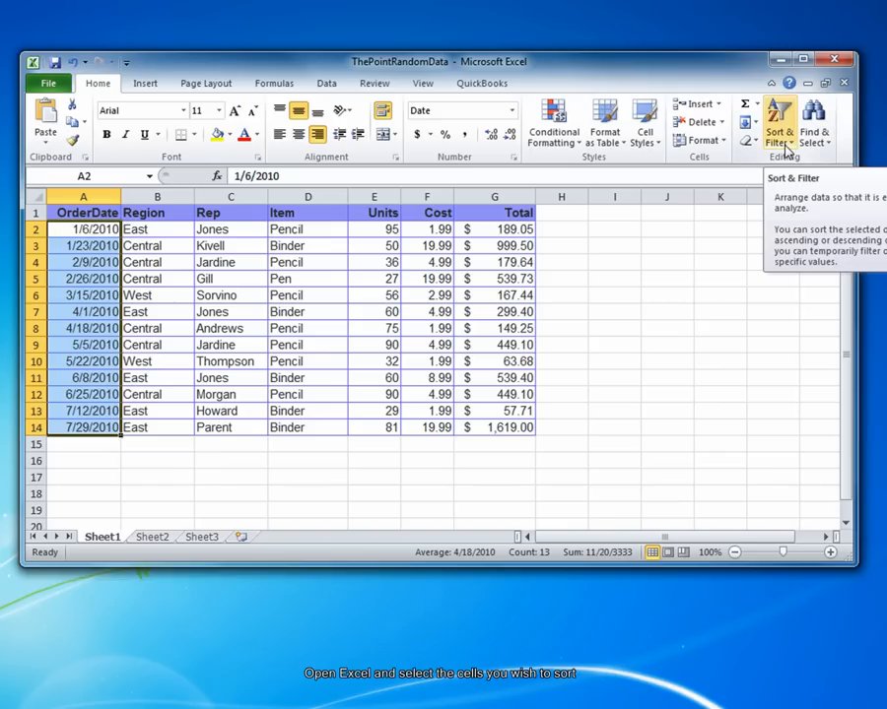
Open the Sort & Filter drop-down on the Home tab
click(778, 128)
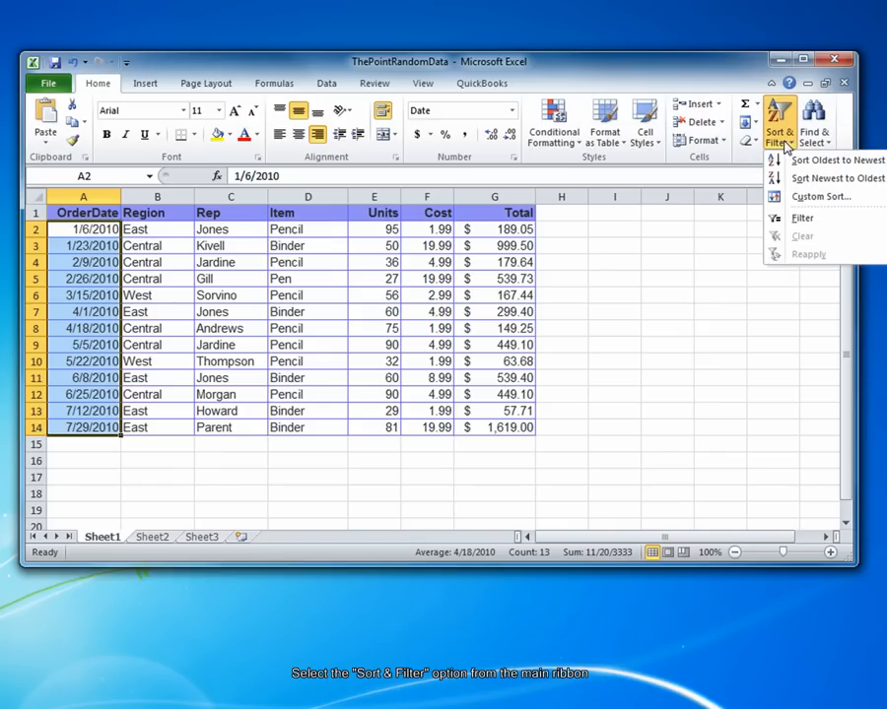
mouse_move(778, 153)
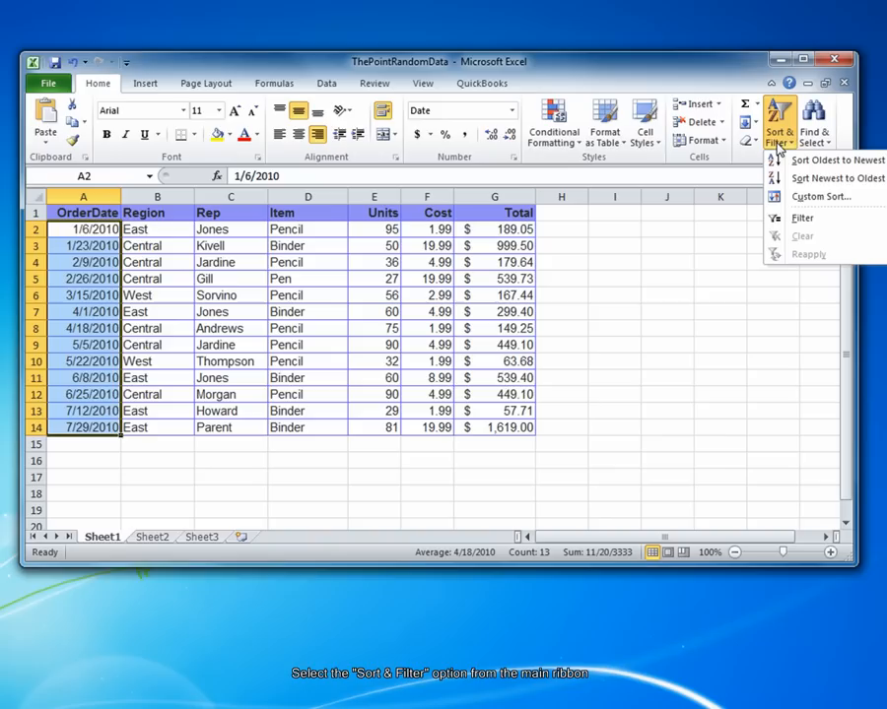
mouse_move(832, 160)
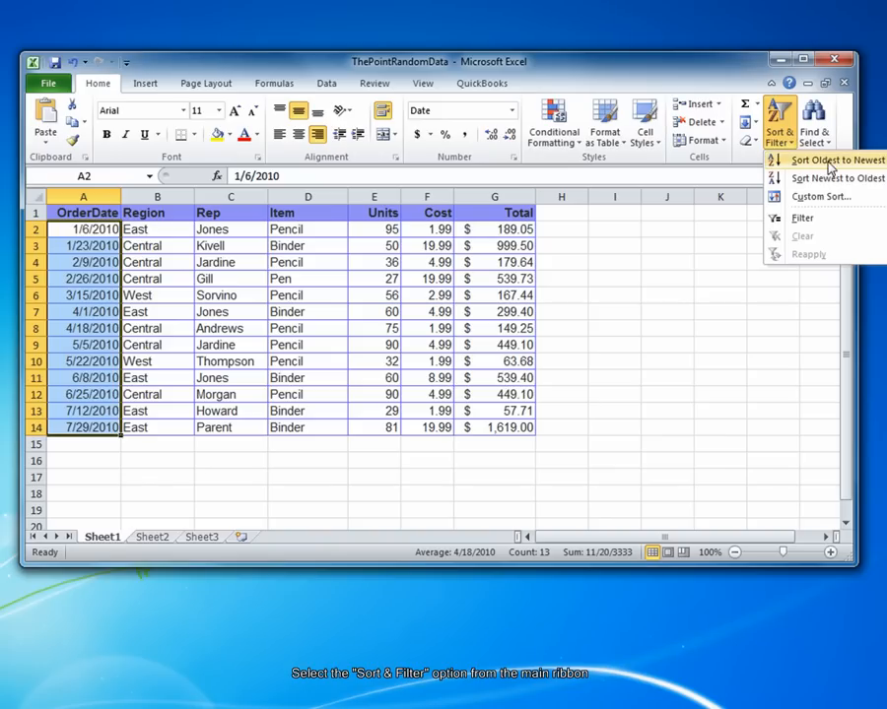
mouse_move(820, 196)
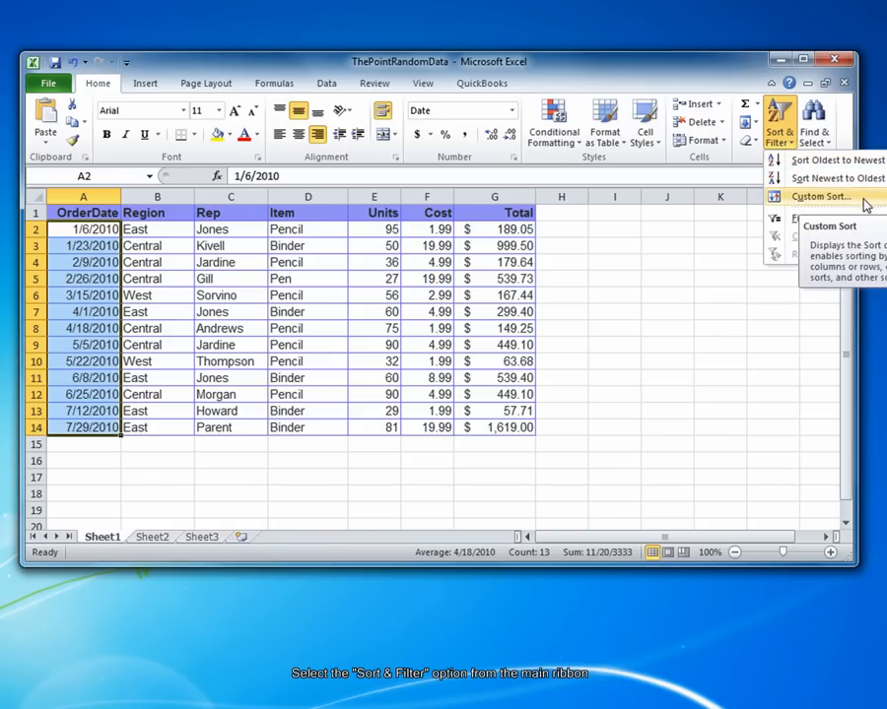
Choose Custom Sort and expand the selection to the whole sales table
click(818, 196)
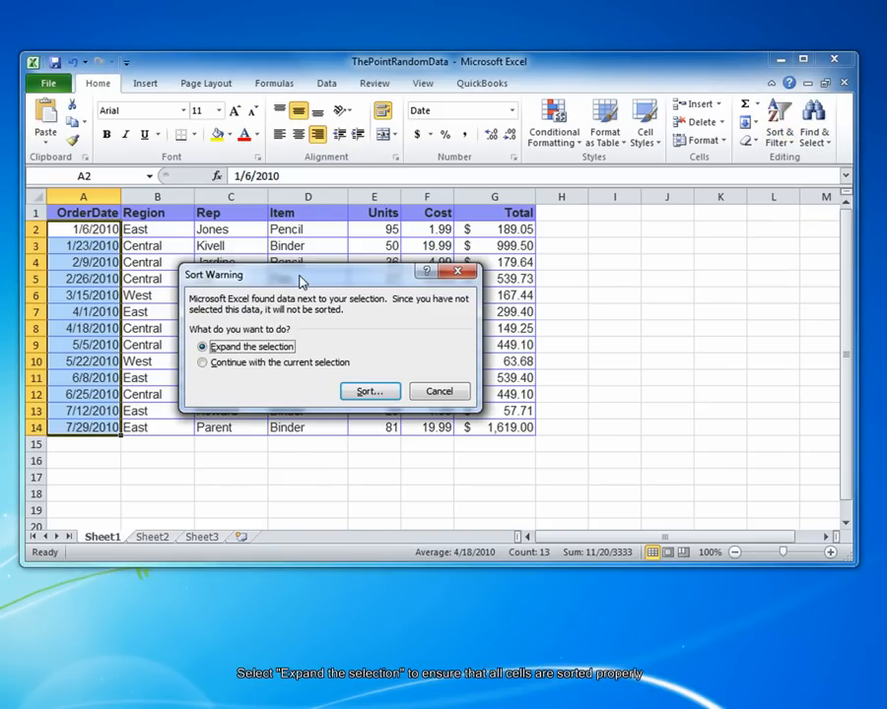
mouse_move(285, 320)
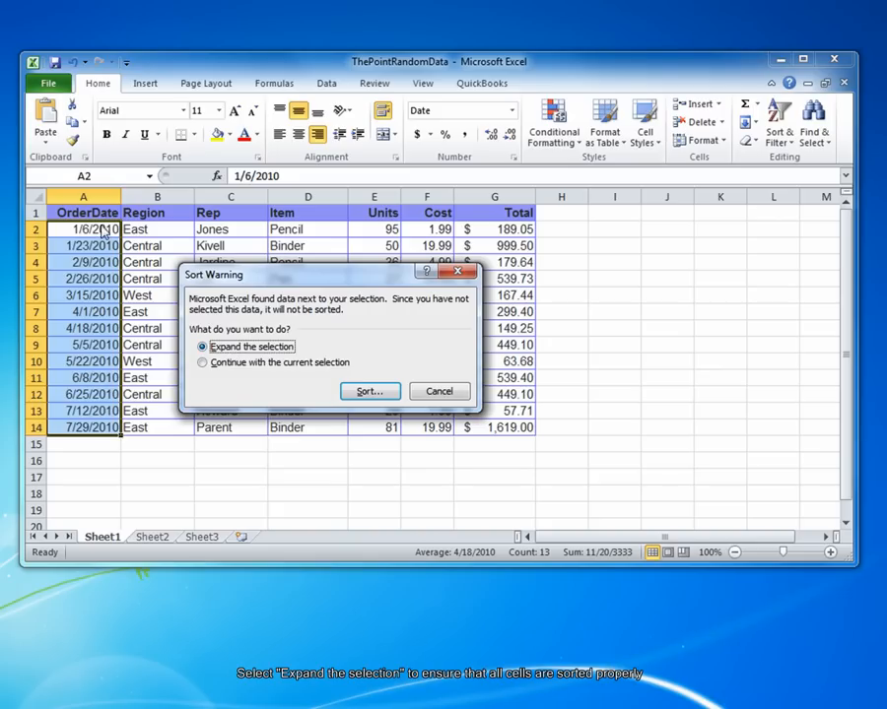
mouse_move(225, 214)
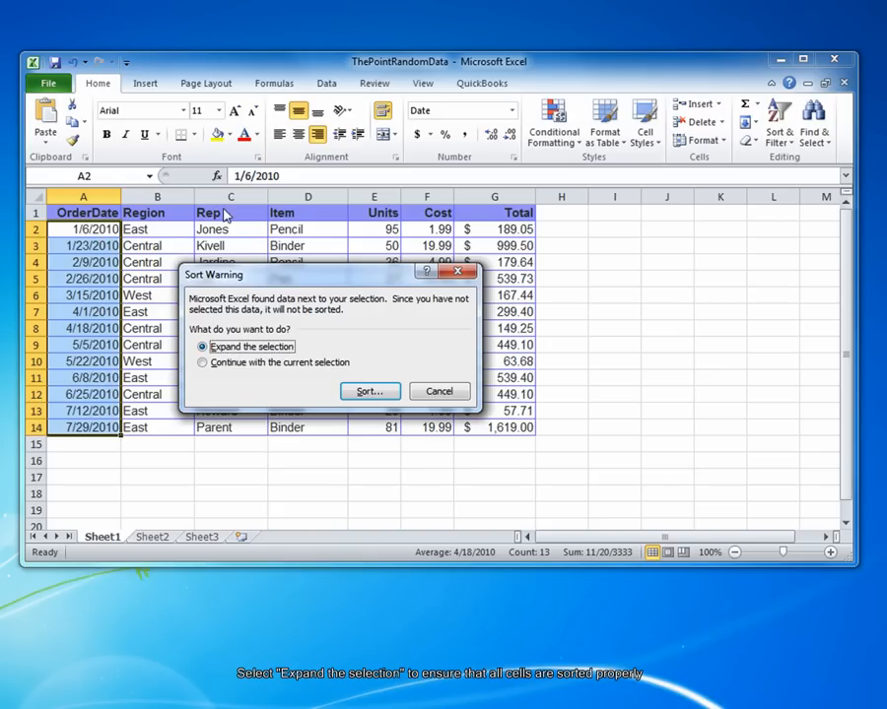
click(370, 391)
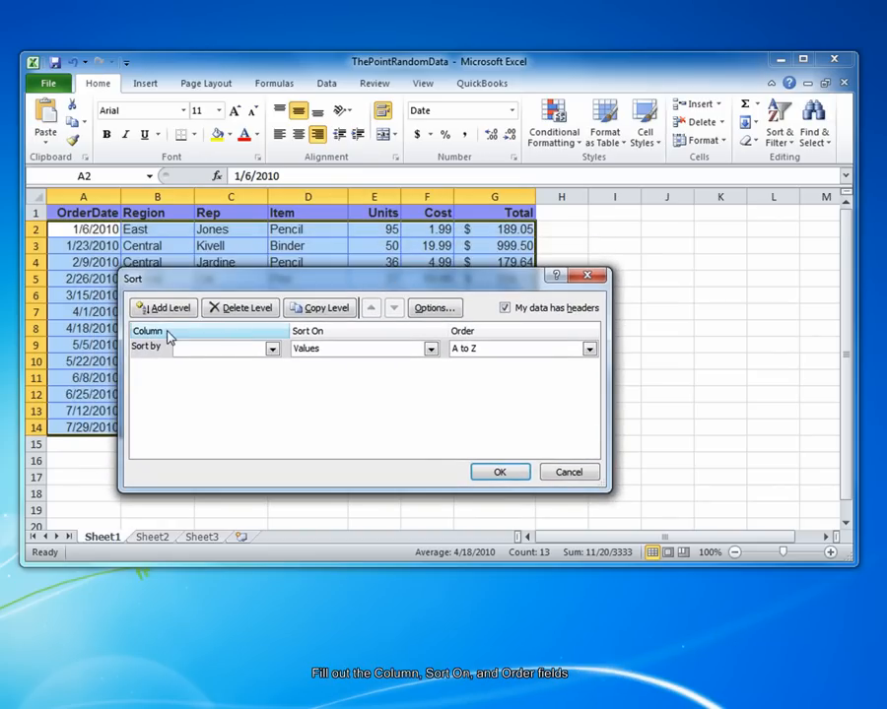
Choose OrderDate as the Sort by column
click(273, 349)
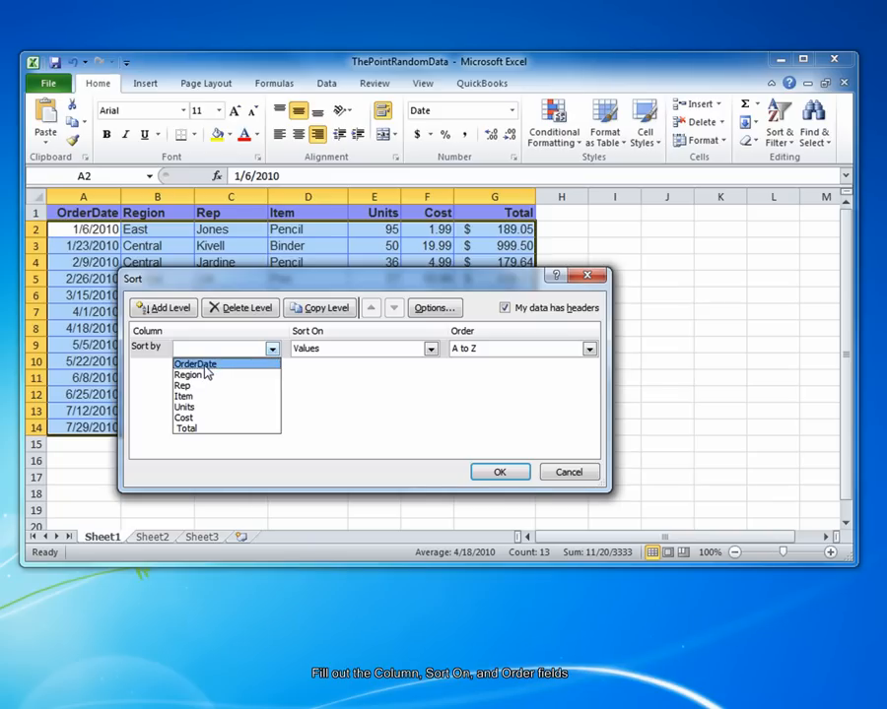
click(194, 363)
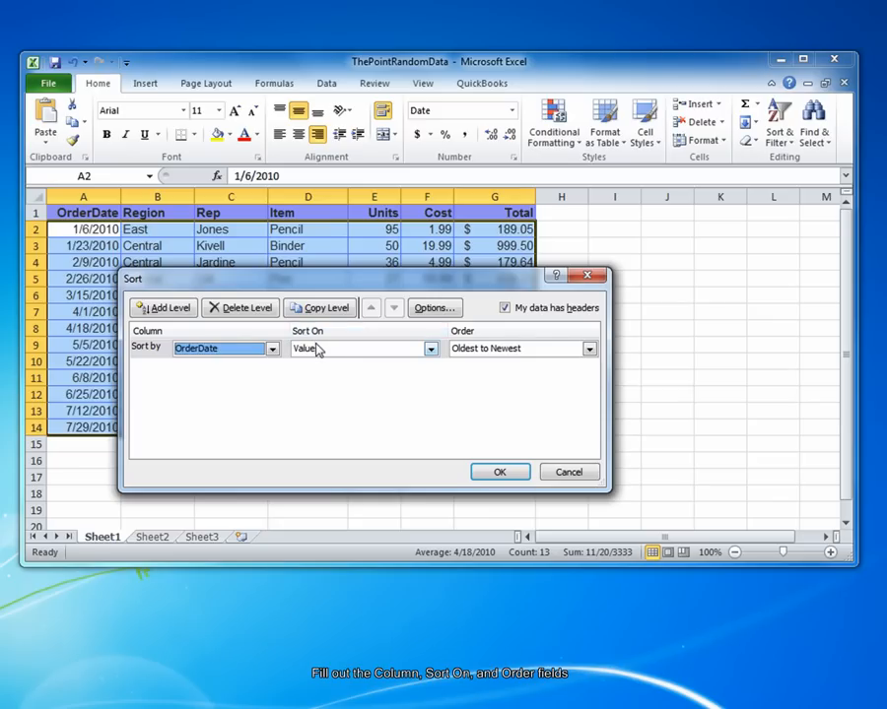
click(431, 348)
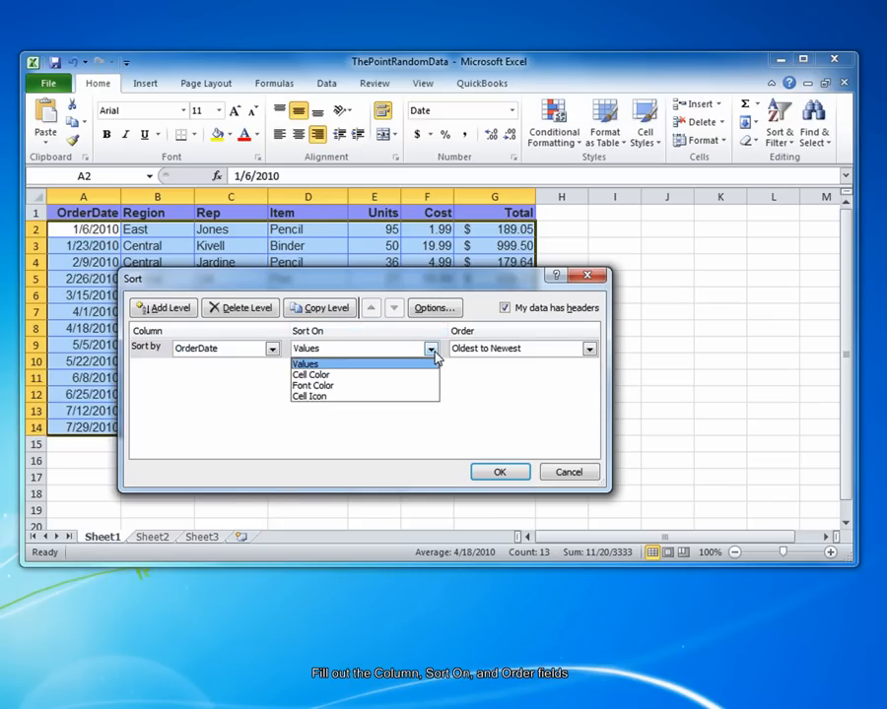
mouse_move(335, 369)
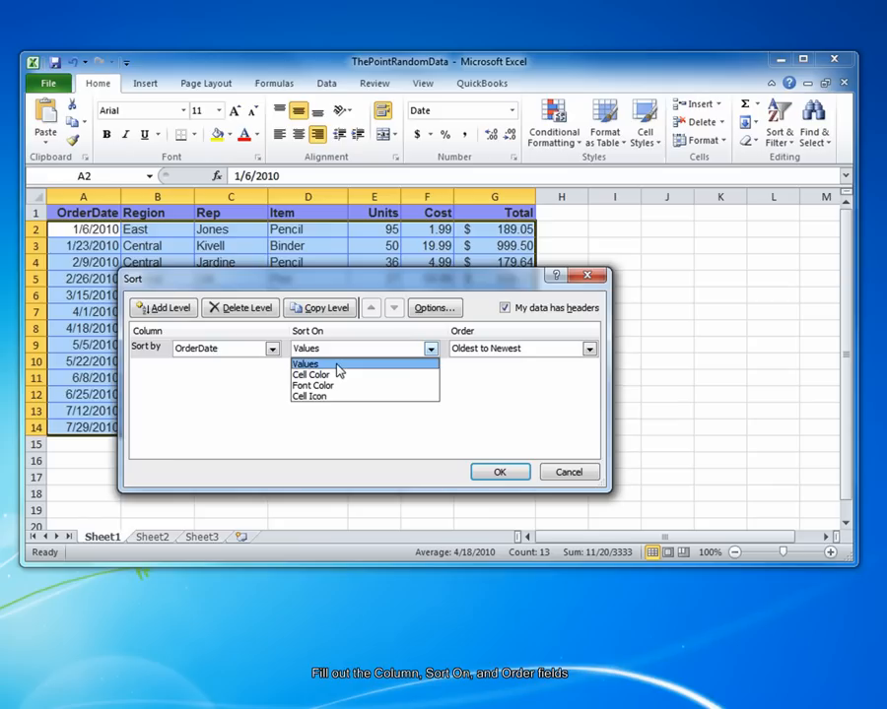
mouse_move(312, 375)
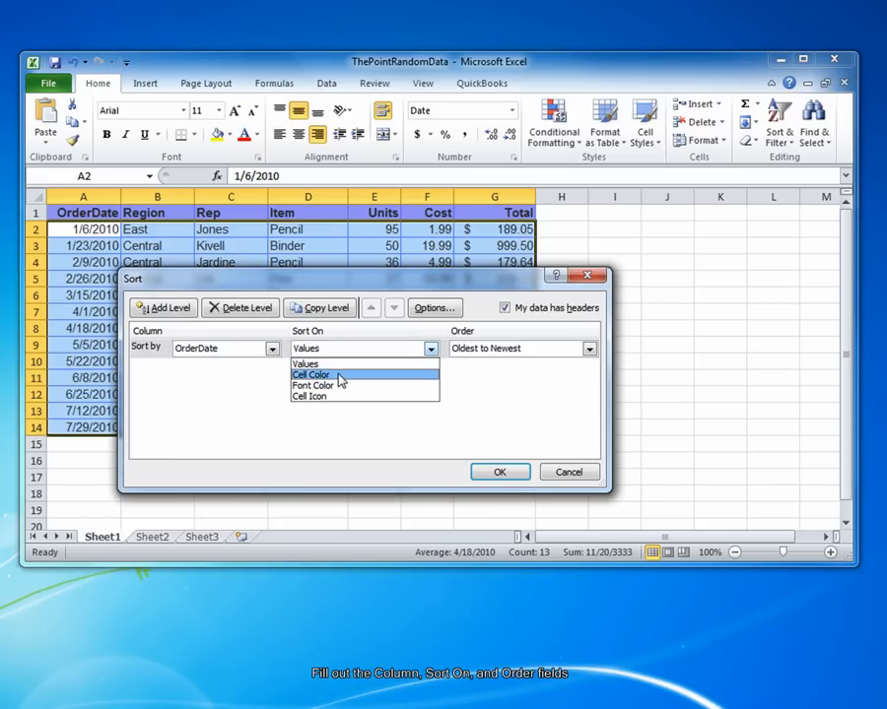
mouse_move(340, 395)
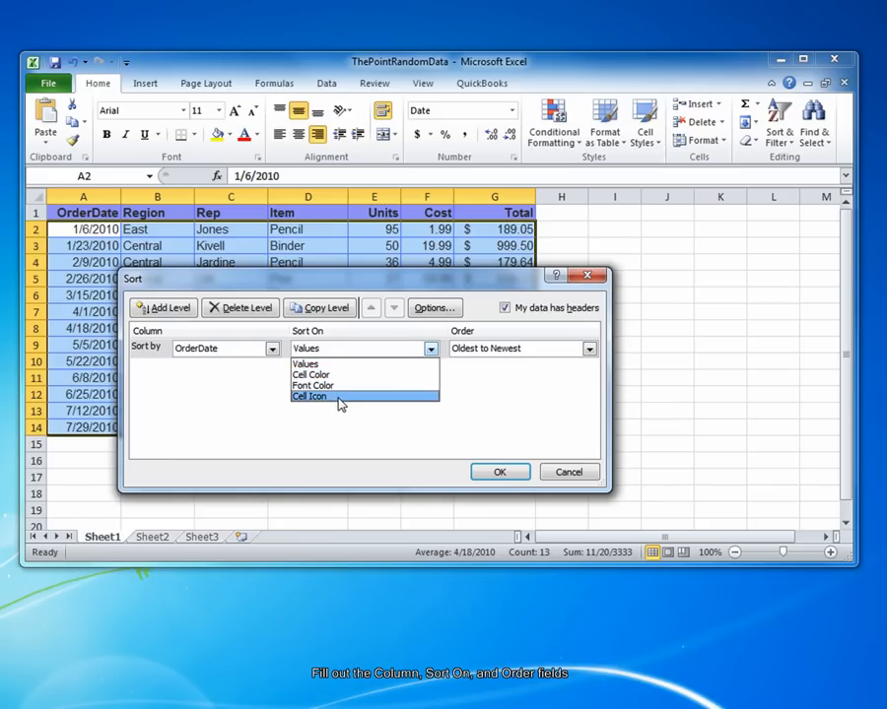
click(306, 364)
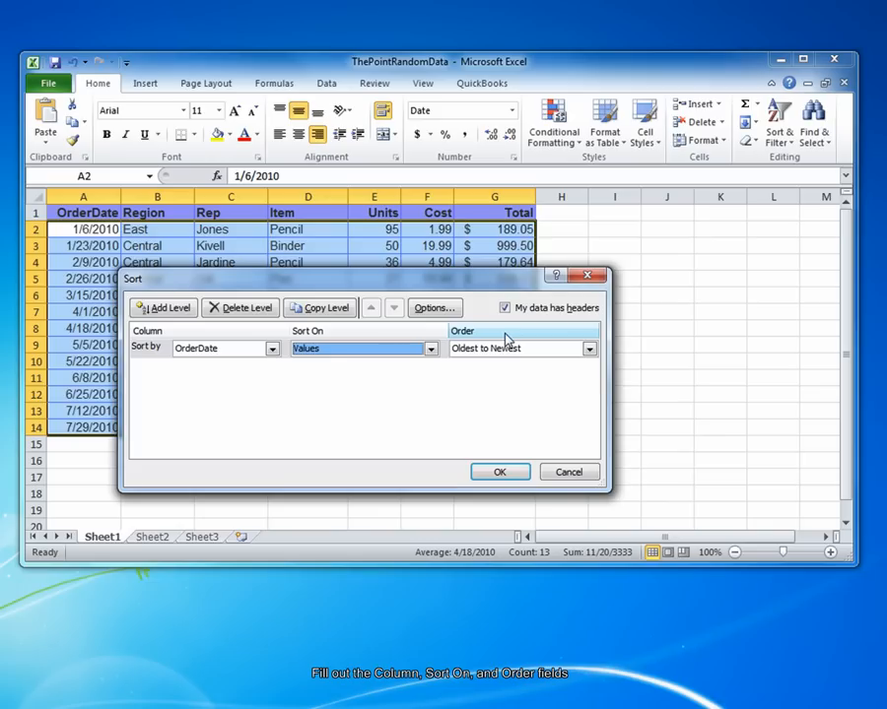
Set the order to Newest to Oldest and apply the sort
click(589, 348)
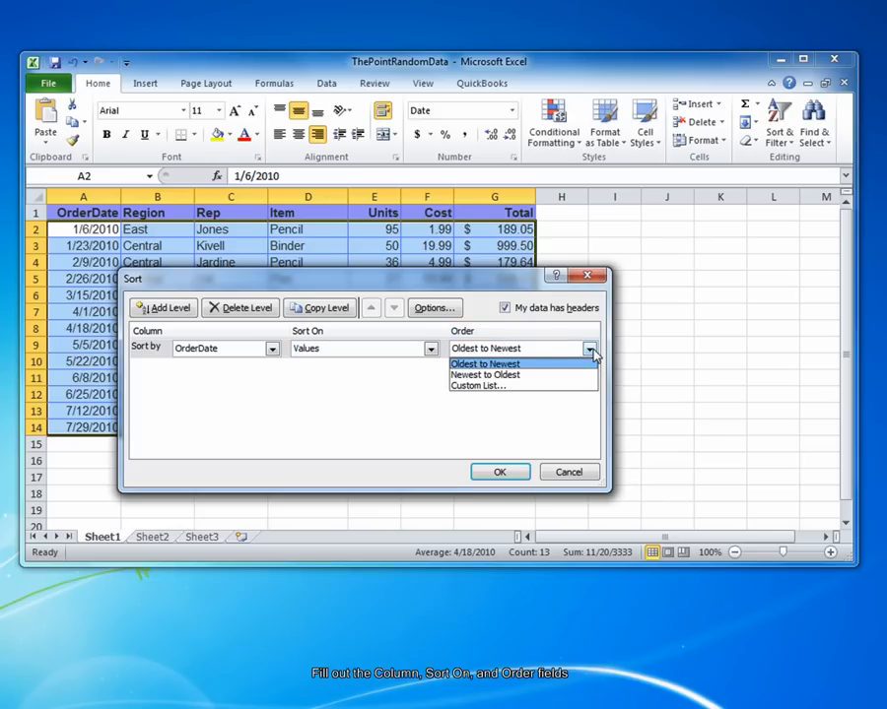
mouse_move(522, 364)
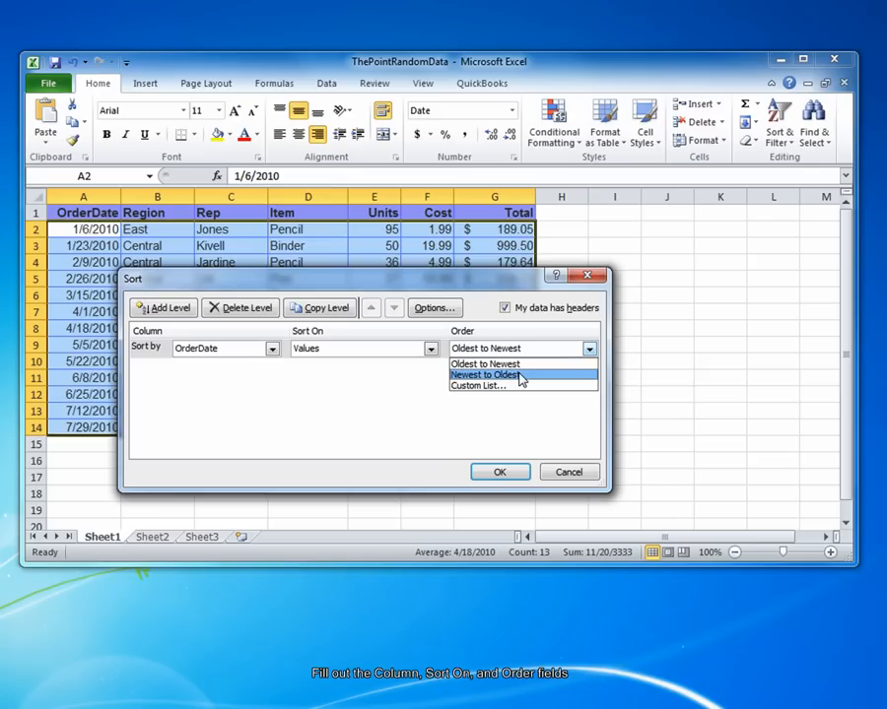
click(488, 375)
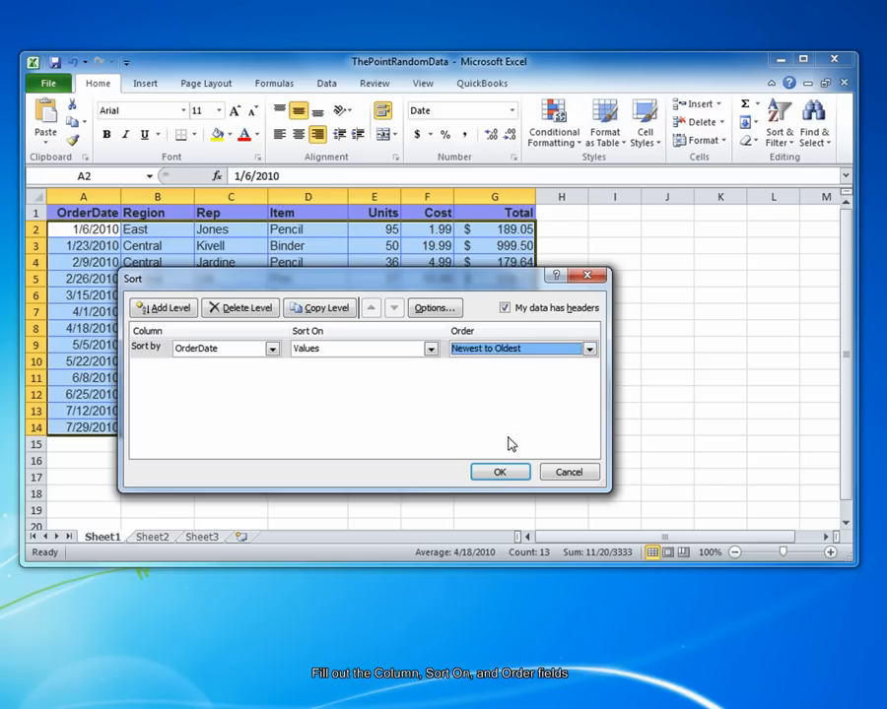
click(500, 471)
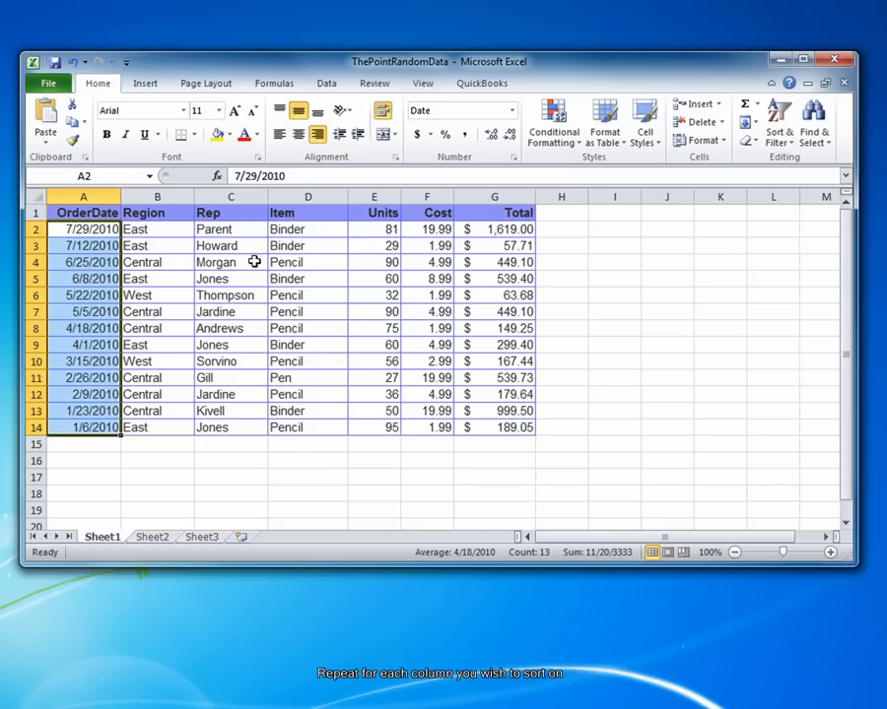
Review the sorted table and deselect the range by clicking C4
click(231, 263)
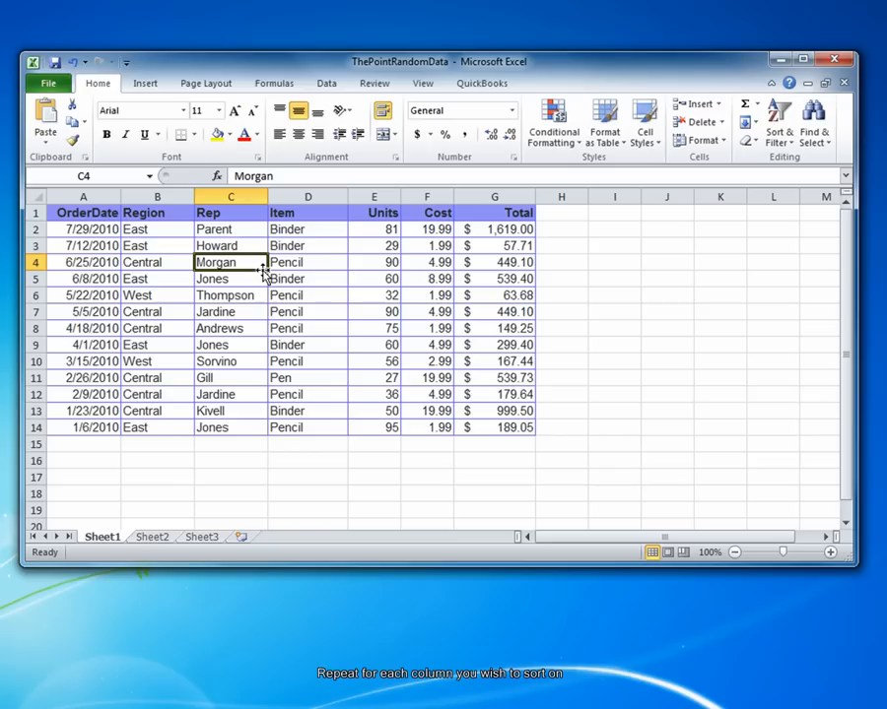